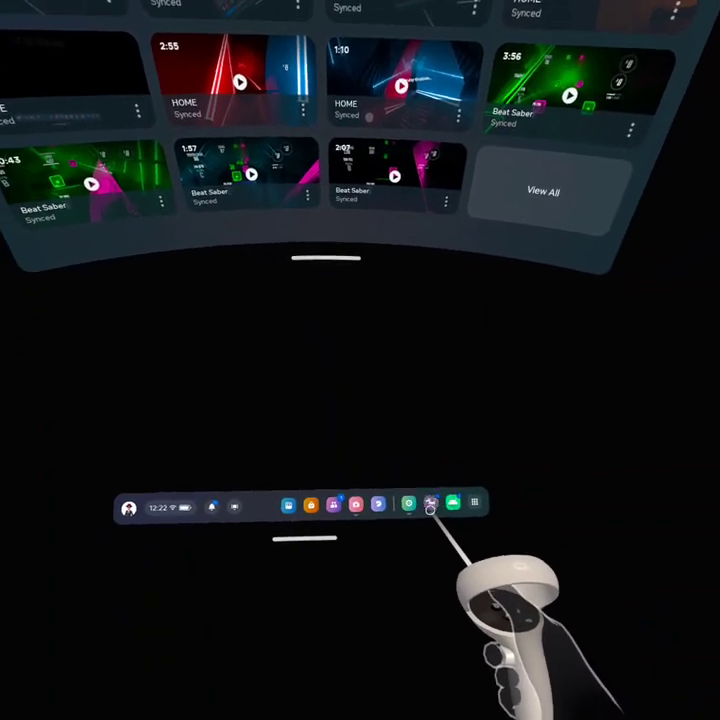
# Step: Reach BMBF's 'All files access' permission page in Quest Android Settings
pyautogui.click(428, 504)
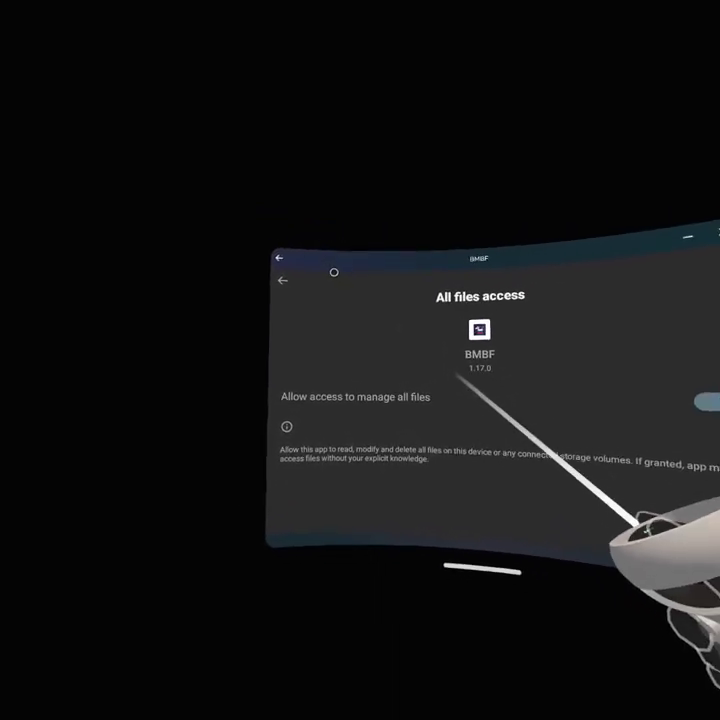
# Step: Enable 'Allow access to manage all files' for BMBF and return to its setup
pyautogui.click(680, 448)
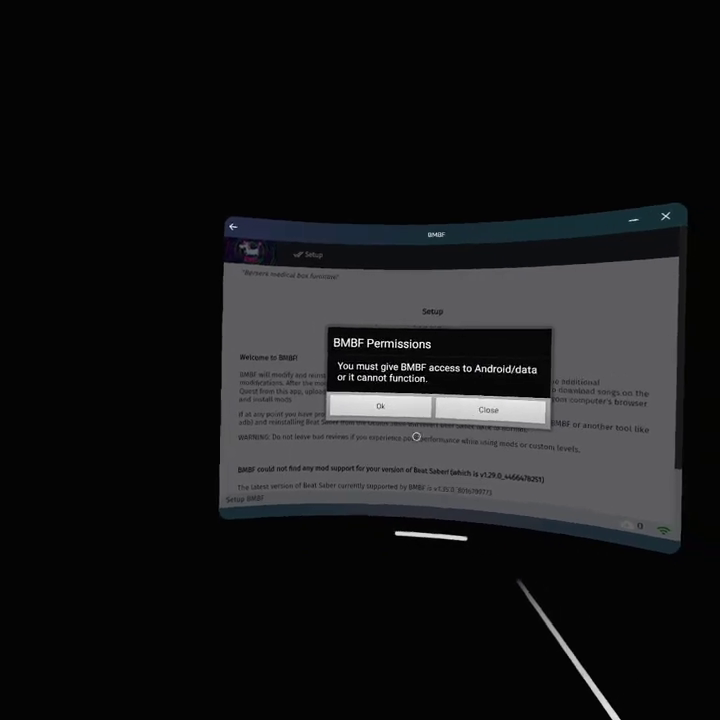
# Step: Accept the Android/data access request and confirm 'I understand this risk' to reach Step 1
pyautogui.click(380, 408)
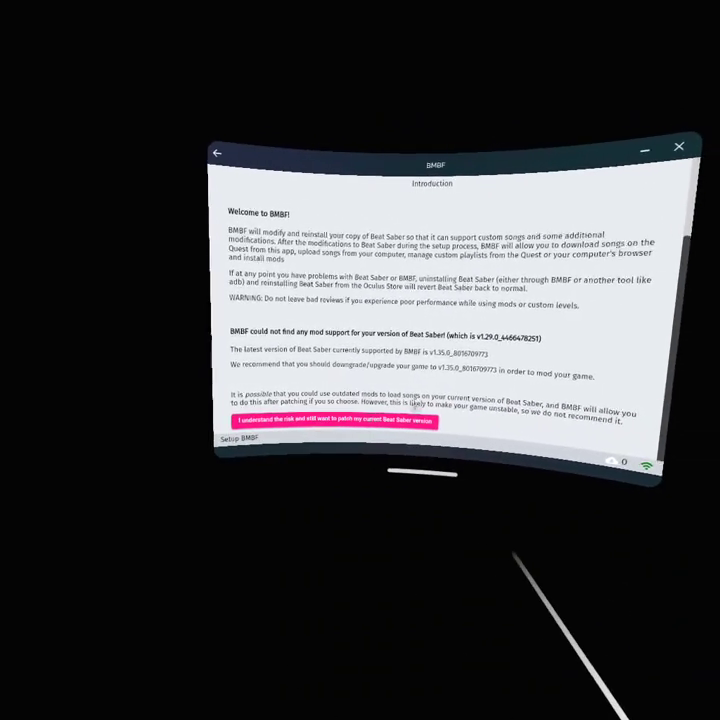
pyautogui.click(336, 420)
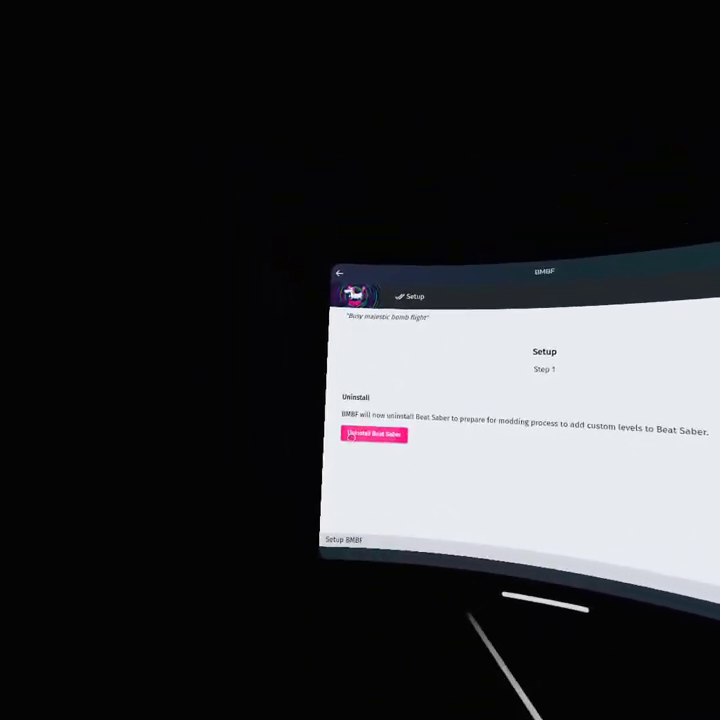
# Step: Uninstall Beat Saber, then begin 'Patch Beat Saber' with the progress dialog running
pyautogui.click(374, 434)
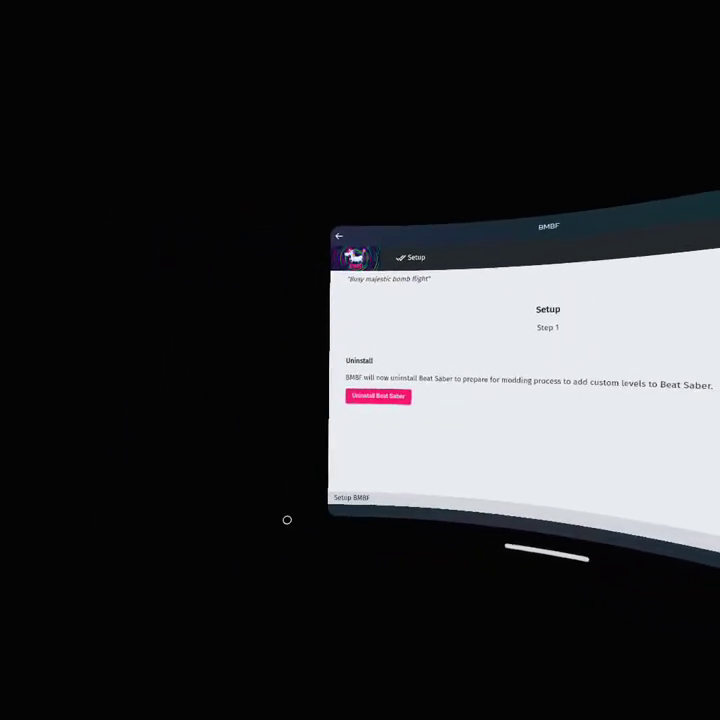
pyautogui.click(378, 396)
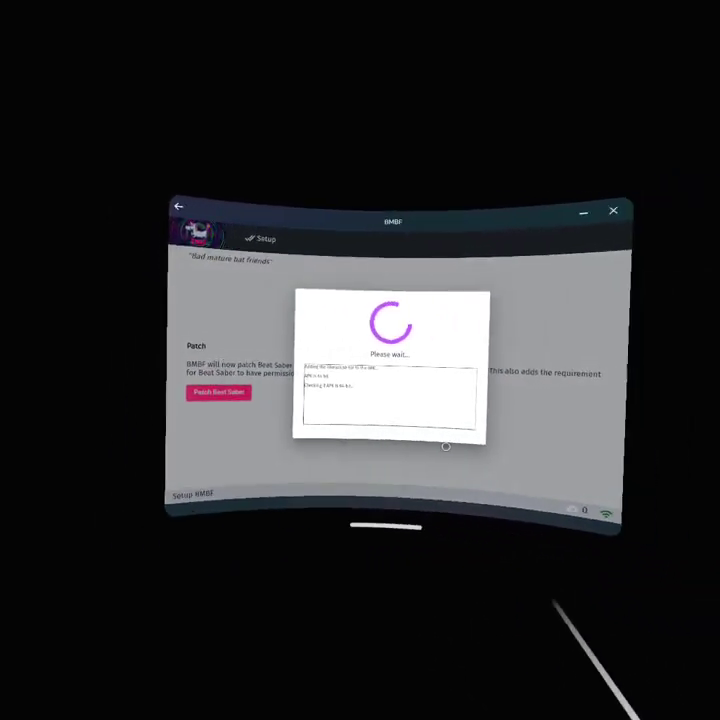